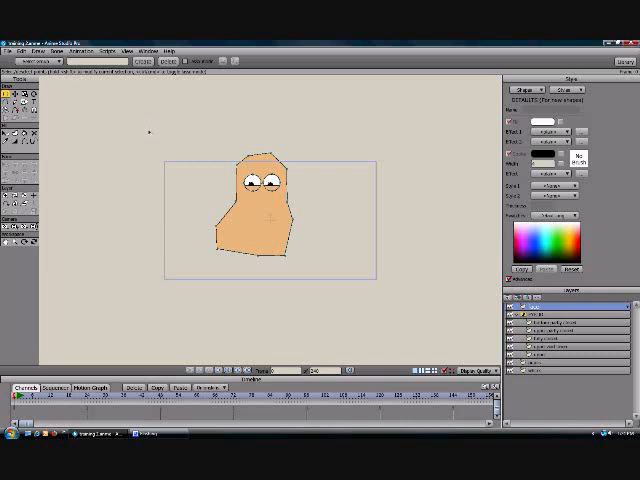
mouse_move(148, 135)
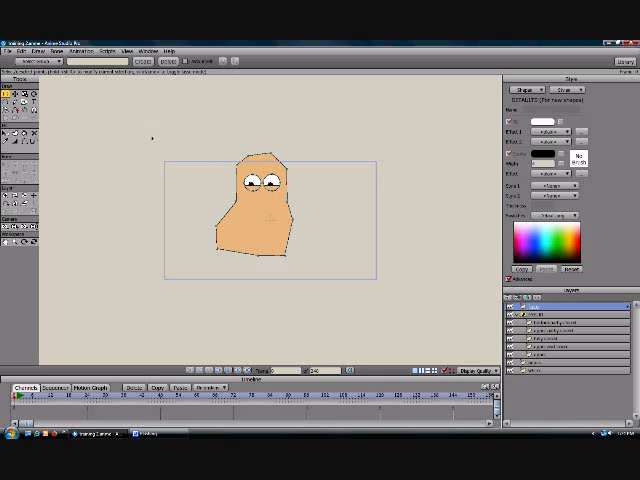
mouse_move(150, 140)
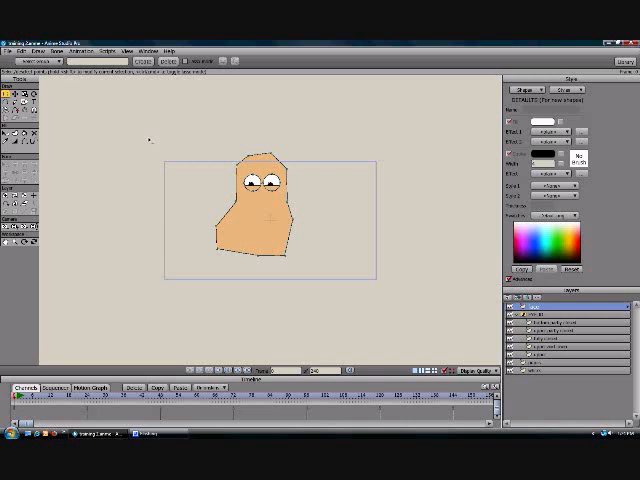
mouse_move(158, 146)
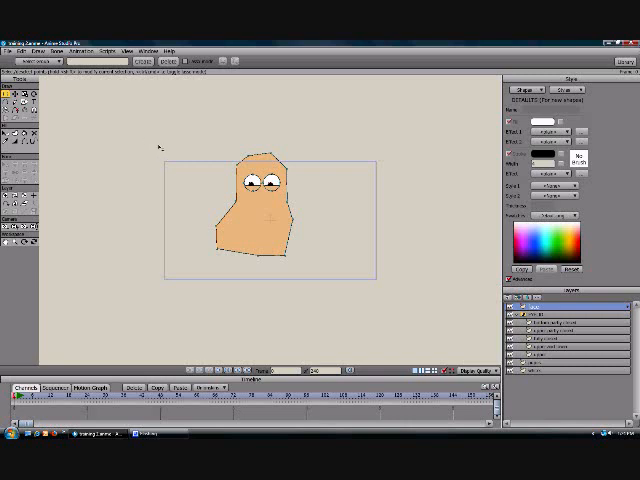
mouse_move(438, 240)
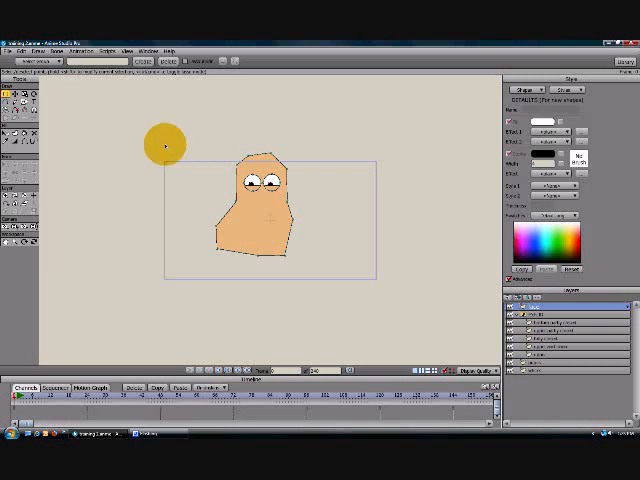
Add a new vector layer to the character and name it EYEBROWS
left_click_drag(165, 145, 382, 170)
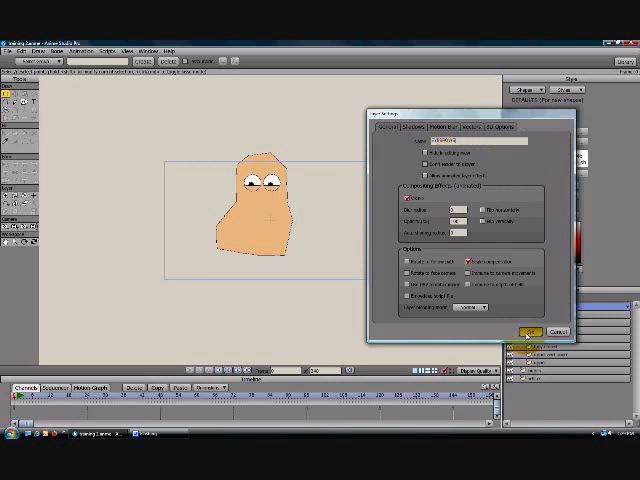
left_click(524, 331)
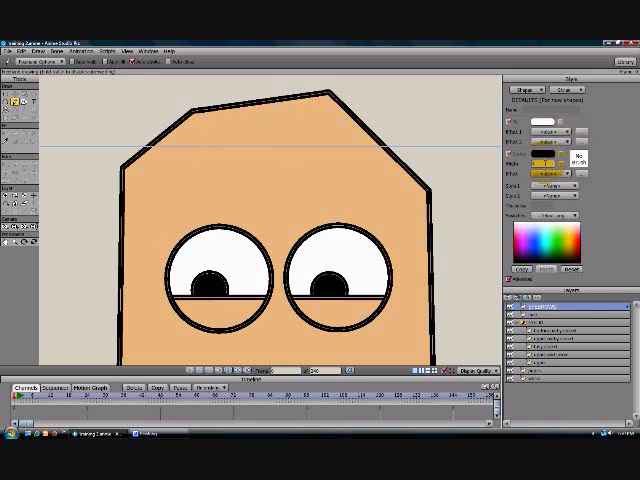
Draw two short horizontal eyebrow strokes above the eyes with Draw Shape
left_click(243, 189)
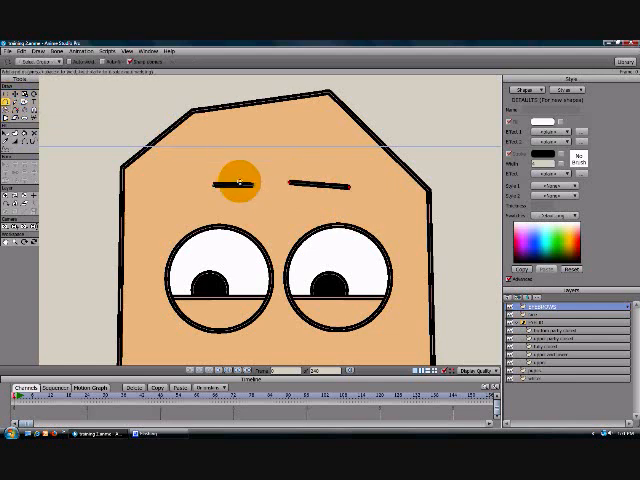
Extend the left eyebrow and angle its outer end downward
left_click_drag(235, 180, 165, 170)
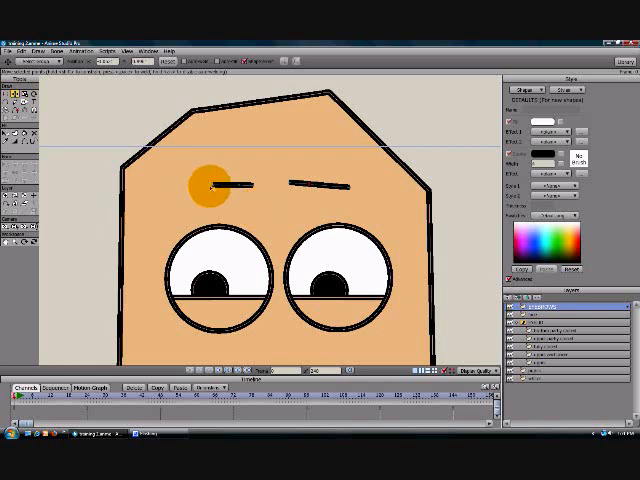
left_click_drag(205, 185, 275, 192)
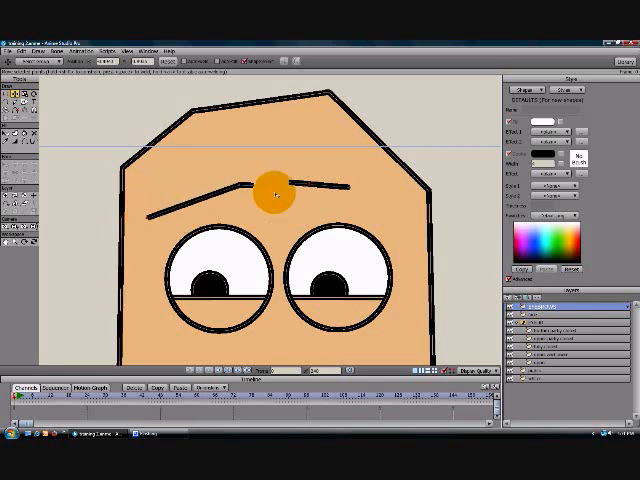
left_click_drag(275, 190, 250, 195)
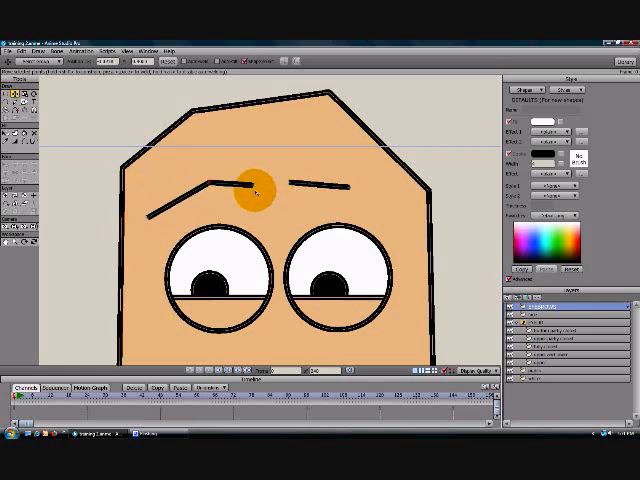
left_click_drag(253, 193, 320, 190)
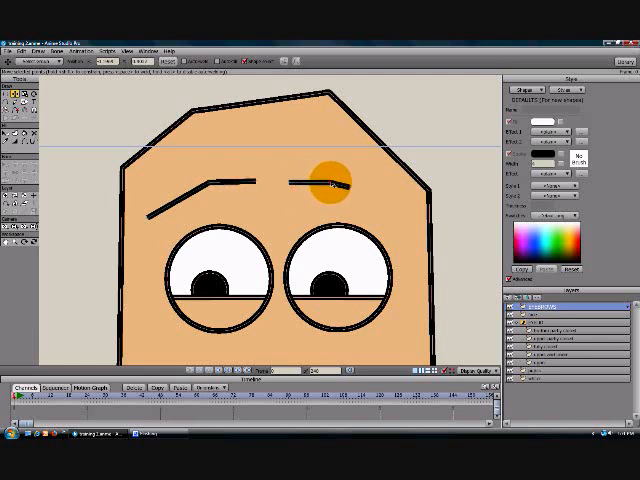
Bend the right eyebrow so its outer end slopes down
left_click_drag(330, 180, 390, 200)
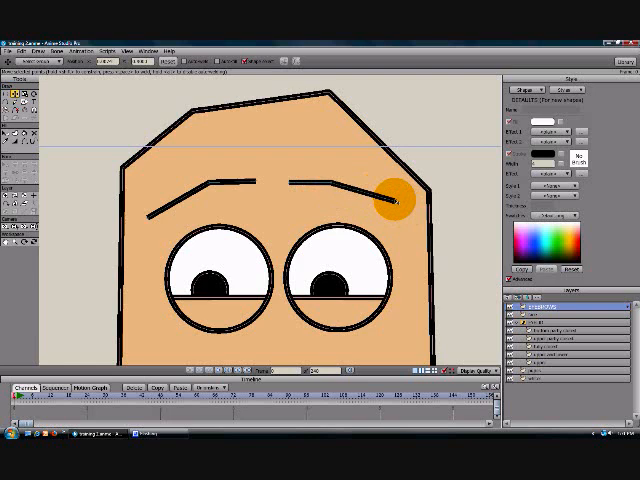
left_click_drag(390, 198, 280, 185)
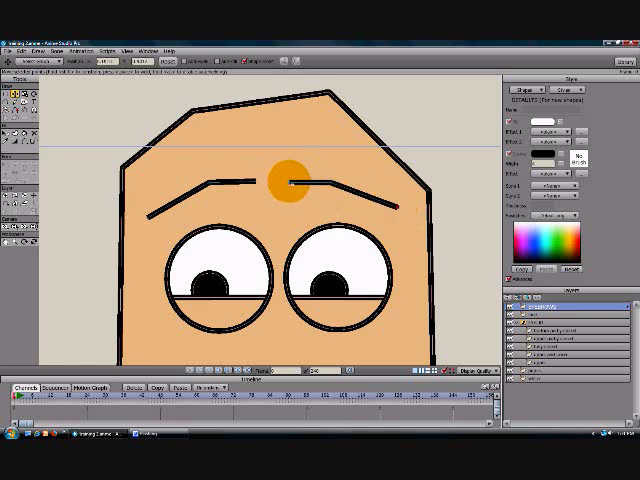
left_click_drag(285, 180, 345, 185)
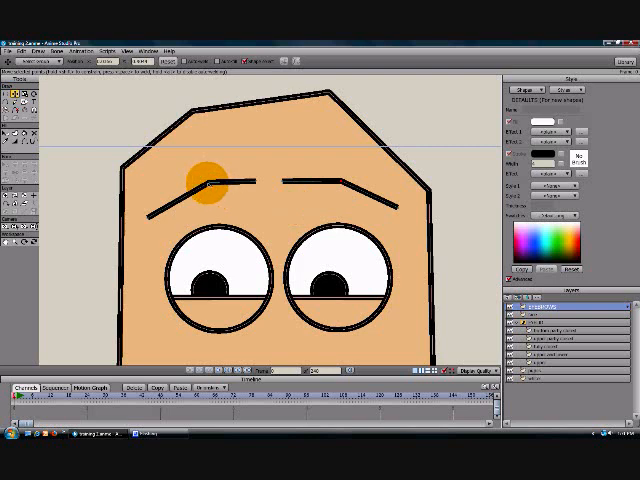
Refine the left eyebrow's bend and settle its corner point
left_click_drag(200, 170, 232, 200)
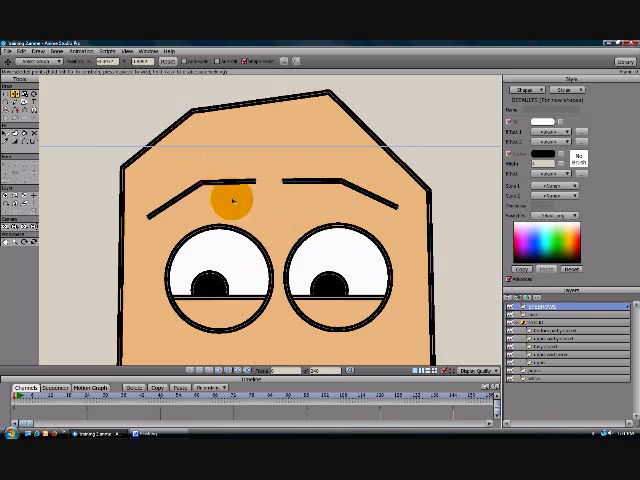
left_click_drag(230, 200, 212, 170)
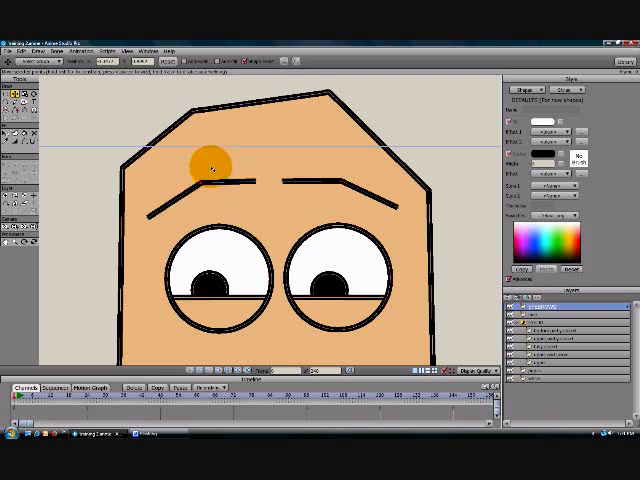
left_click_drag(210, 165, 197, 185)
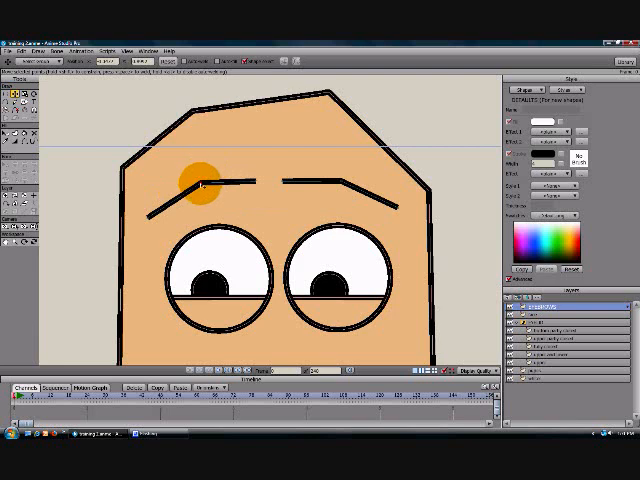
left_click_drag(197, 180, 113, 152)
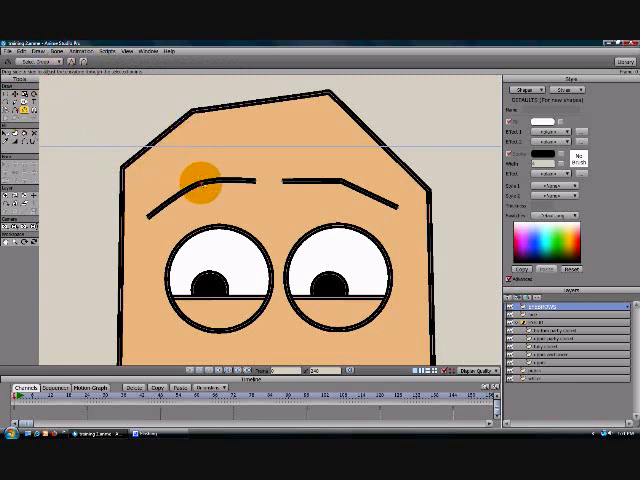
Round the corner points of both eyebrows into arcs with the Curvature tool
left_click_drag(197, 172, 160, 187)
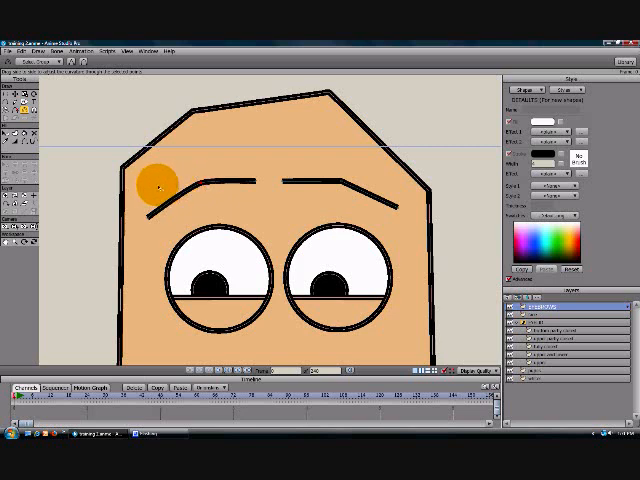
left_click_drag(155, 185, 338, 188)
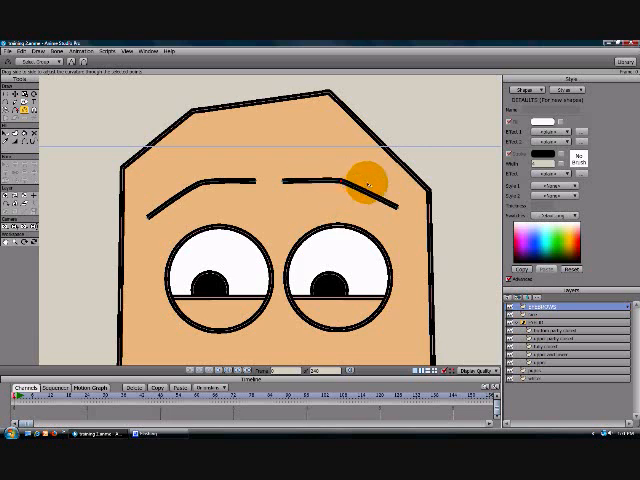
left_click_drag(365, 185, 425, 185)
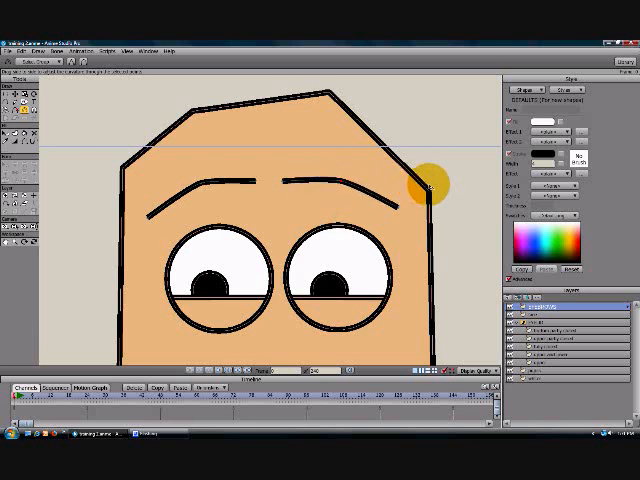
left_click_drag(425, 180, 253, 158)
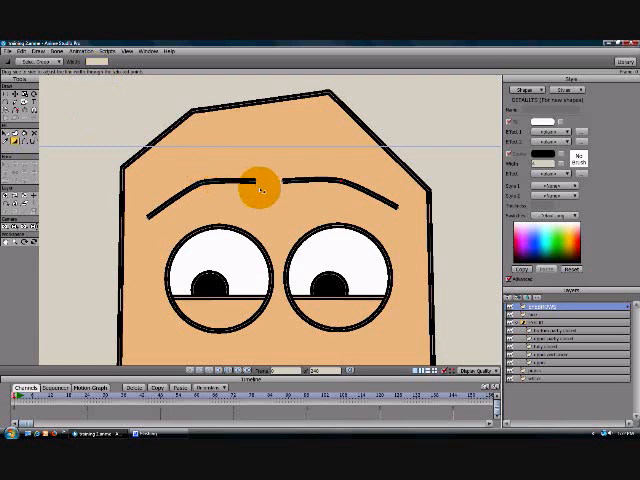
Thicken both eyebrows' inner ends and arcs, and thin their outer tips
left_click_drag(257, 185, 287, 185)
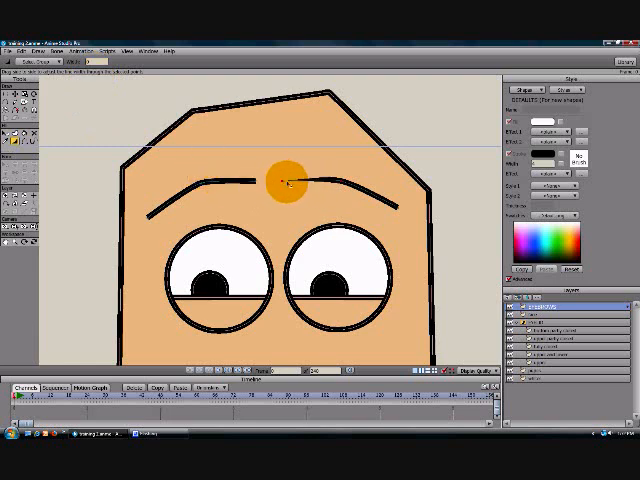
left_click_drag(285, 185, 330, 178)
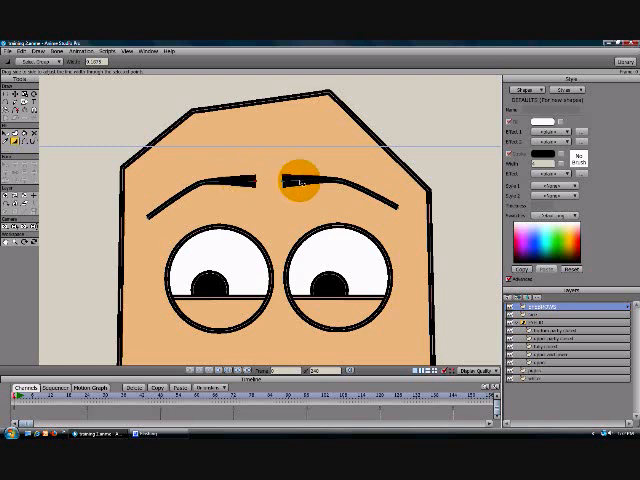
left_click_drag(295, 175, 140, 218)
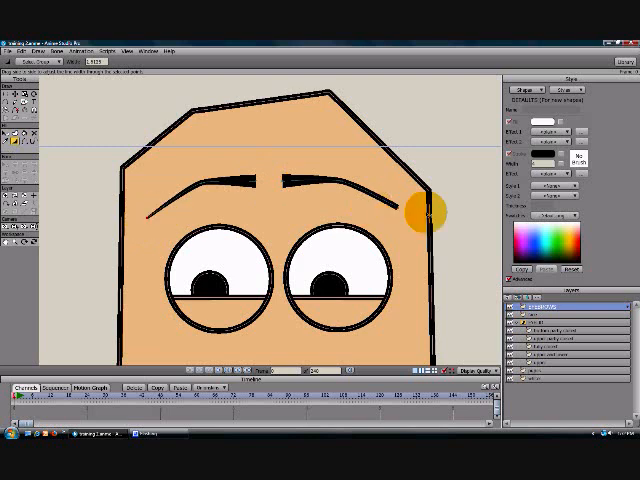
left_click_drag(420, 210, 255, 205)
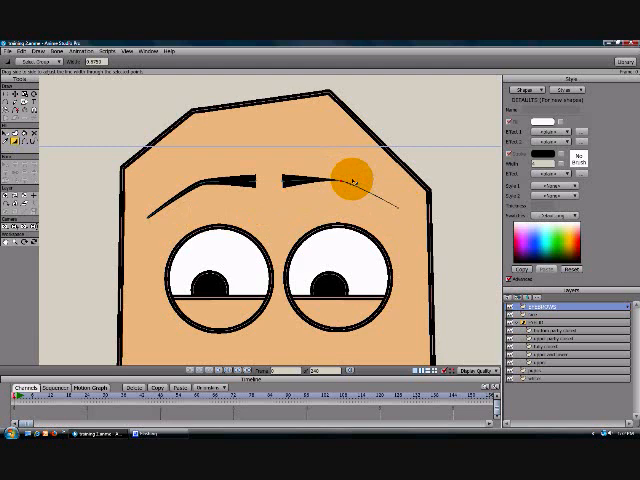
left_click_drag(350, 168, 145, 208)
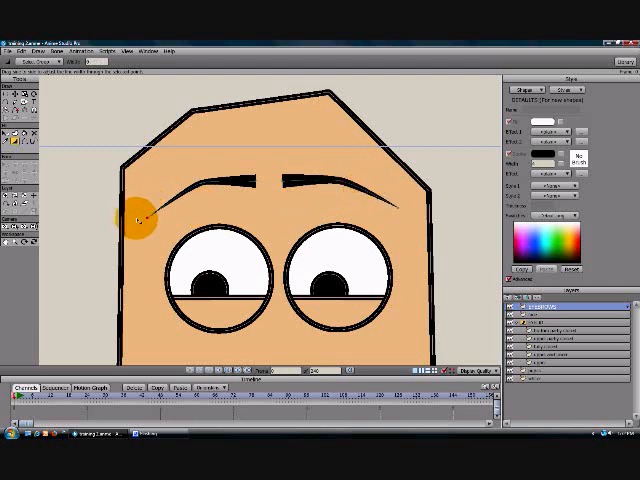
left_click_drag(138, 218, 195, 190)
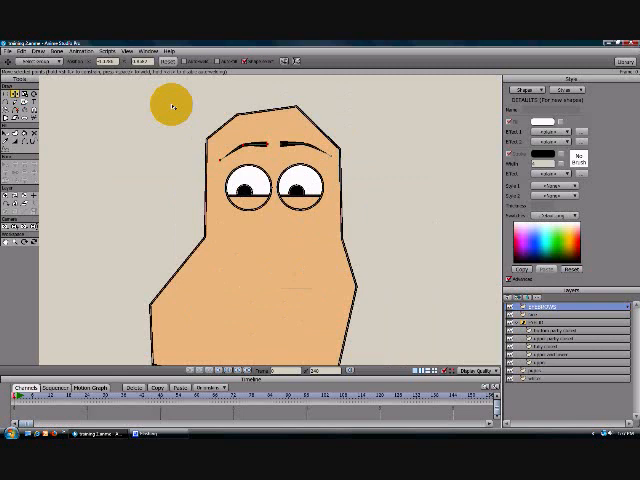
left_click(153, 45)
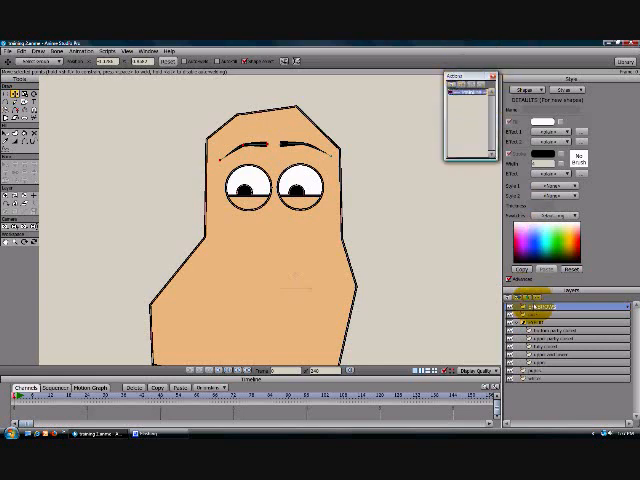
left_click(545, 305)
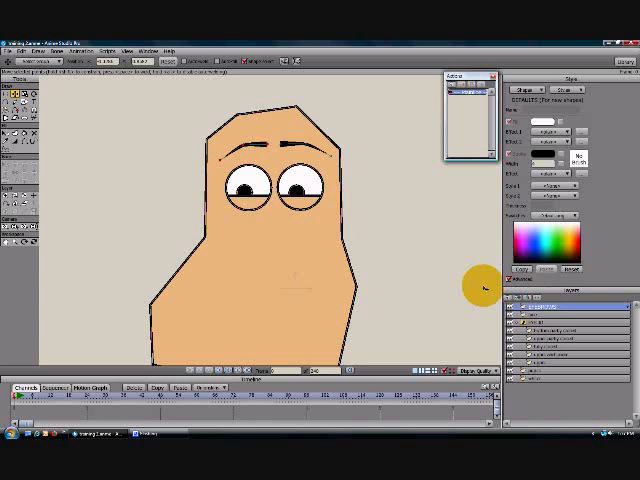
left_click(452, 87)
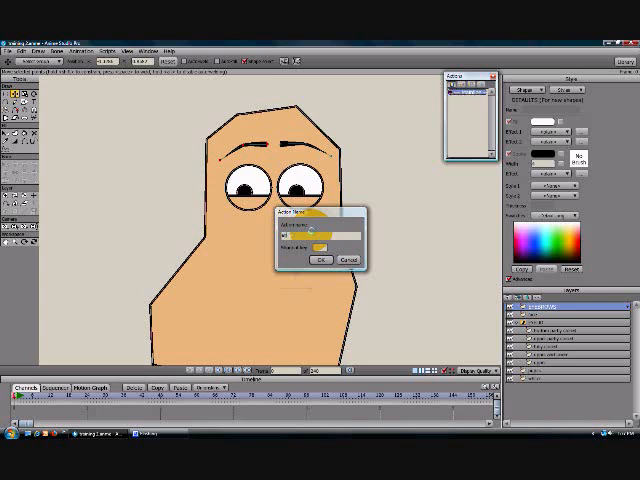
left_click(321, 259)
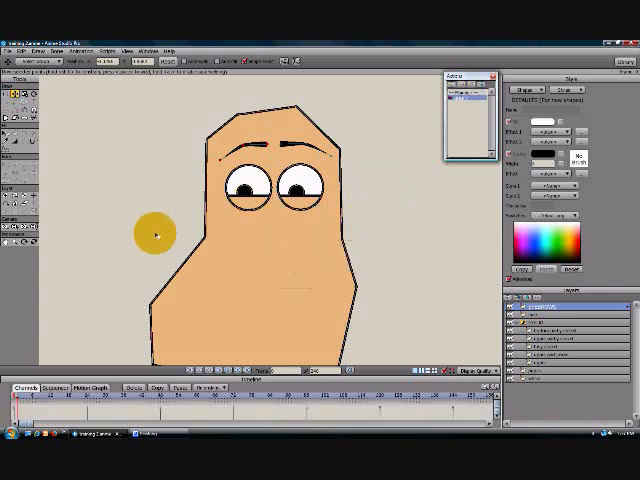
left_click_drag(155, 233, 117, 273)
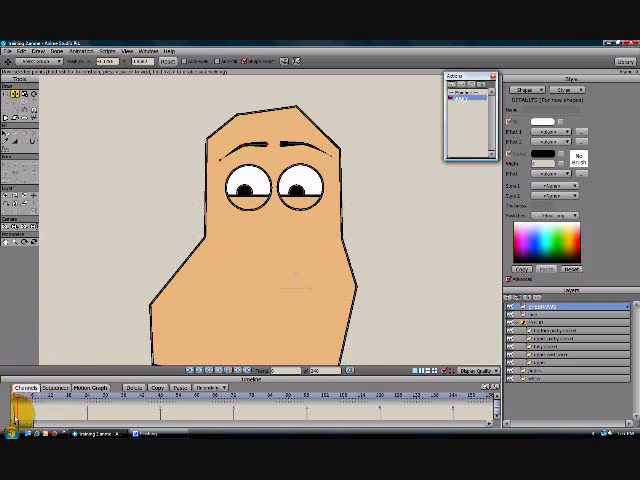
left_click(22, 386)
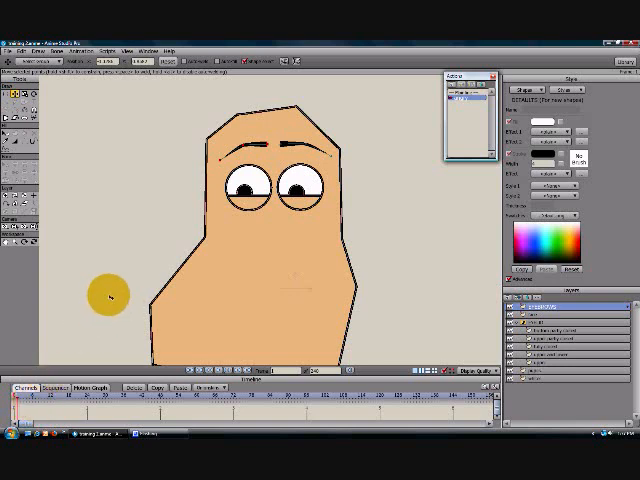
Pull both eyebrows' inner ends down and reshape the right eyebrow's curve
left_click_drag(108, 297, 233, 243)
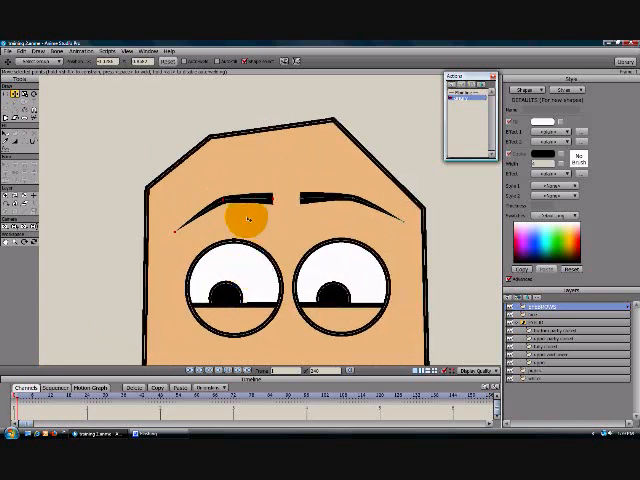
left_click_drag(245, 220, 272, 195)
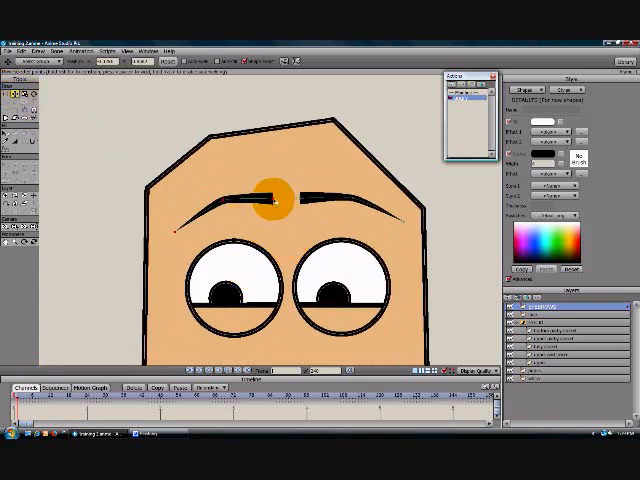
left_click_drag(275, 195, 290, 247)
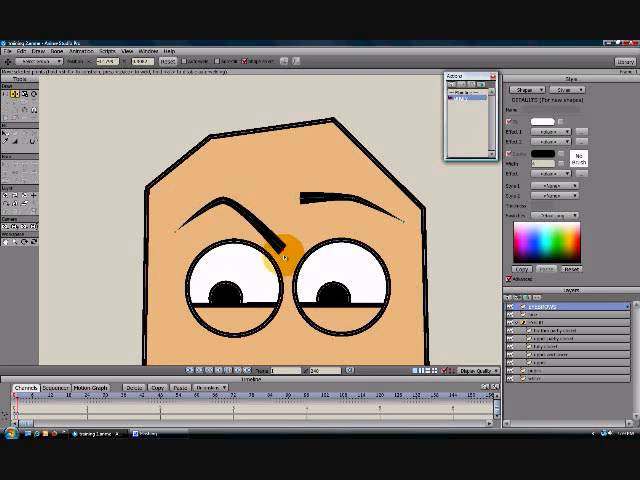
left_click_drag(295, 255, 290, 216)
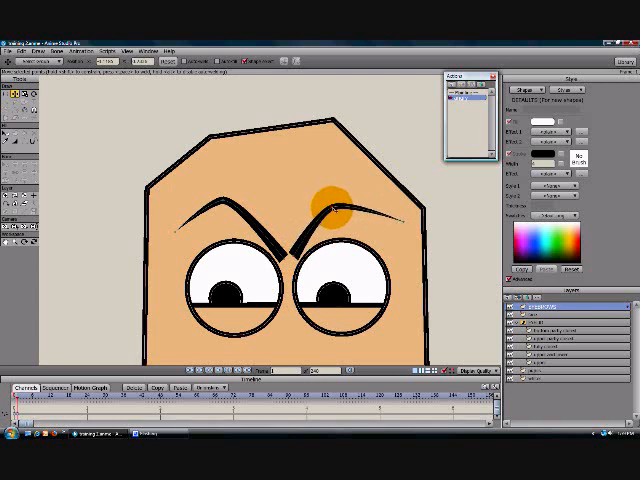
left_click_drag(335, 195, 295, 225)
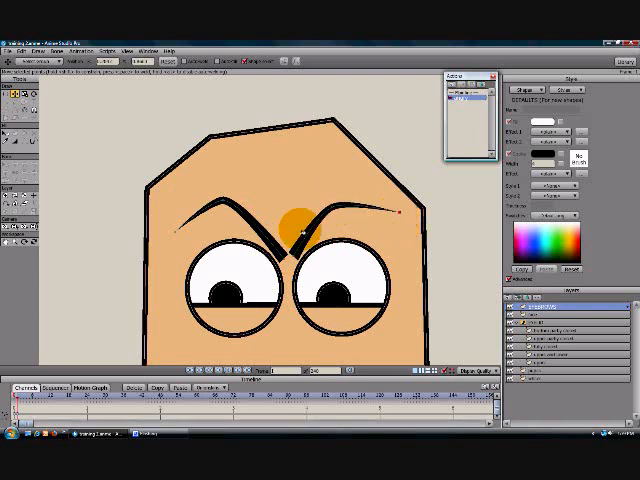
left_click_drag(290, 215, 185, 225)
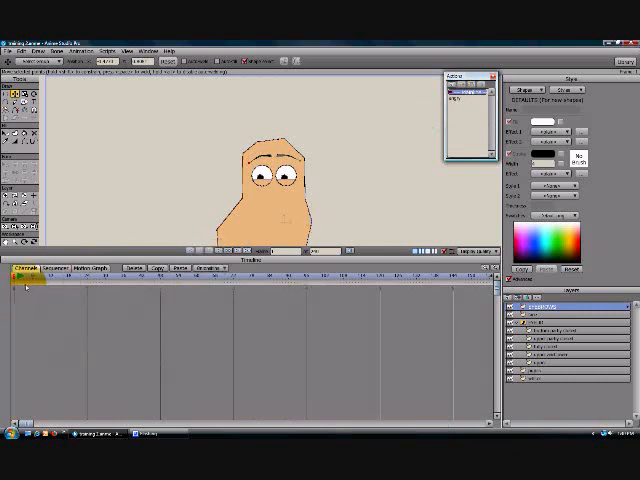
Apply the Angry pose to the eyebrows through Animation > Blend Morphs
left_click_drag(20, 283, 113, 283)
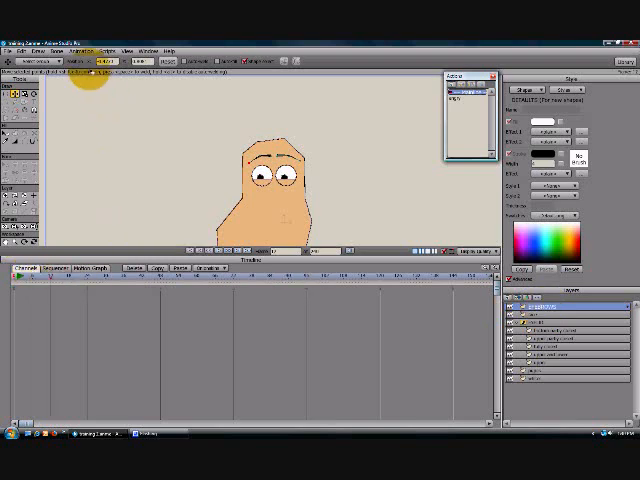
left_click(64, 52)
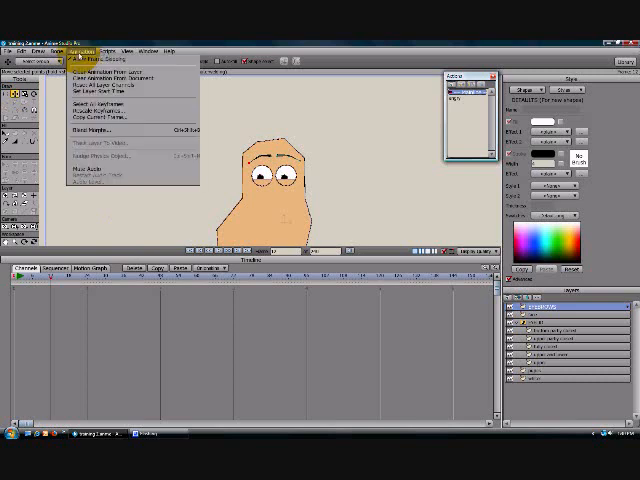
mouse_move(90, 130)
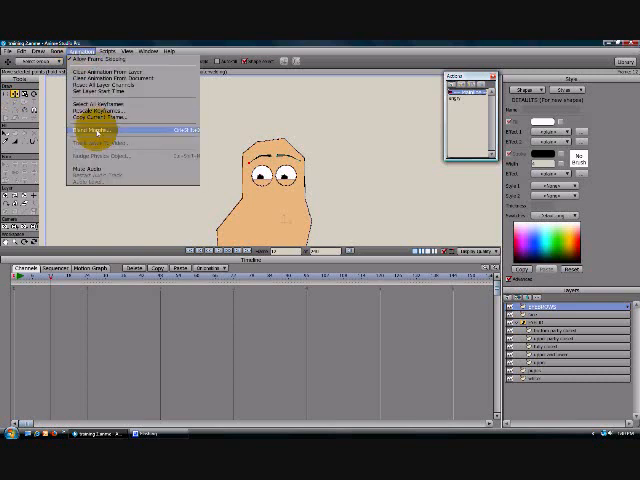
left_click(100, 130)
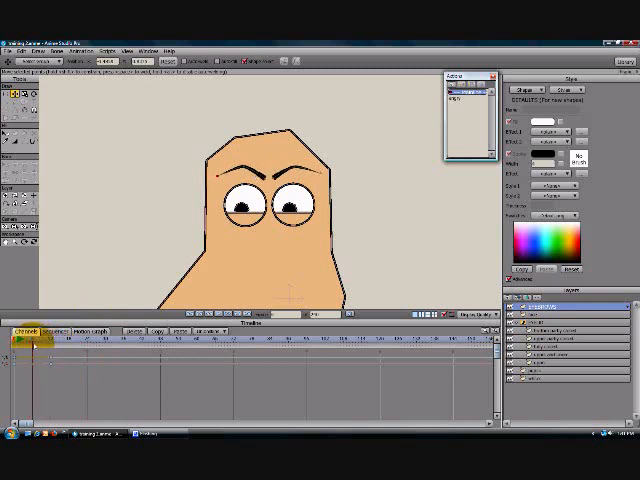
Key the neutral eyebrow pose by setting Default to full in Blend Morphs
left_click(57, 328)
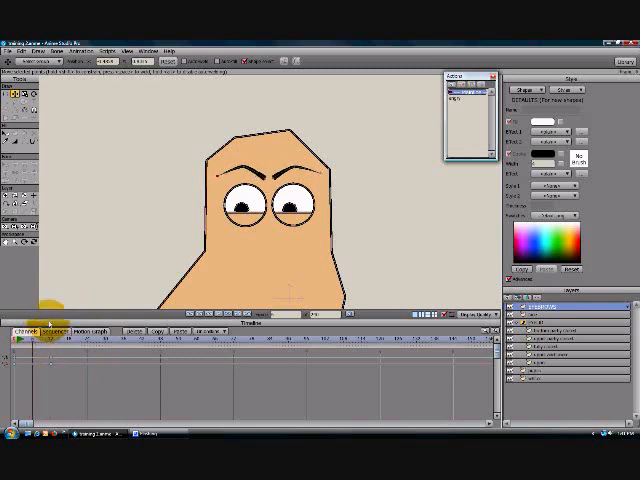
left_click(99, 51)
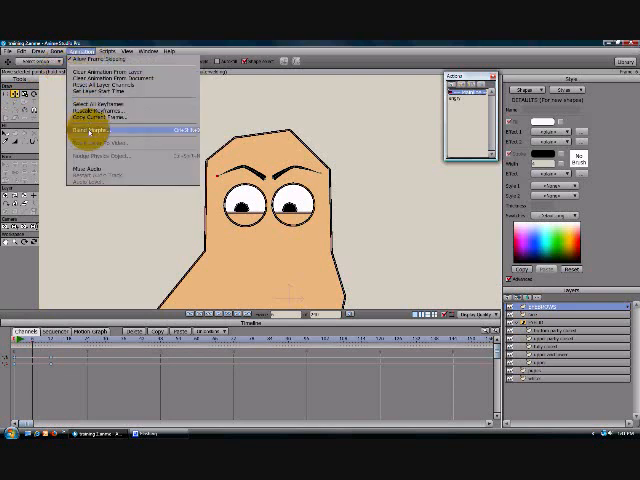
left_click(90, 131)
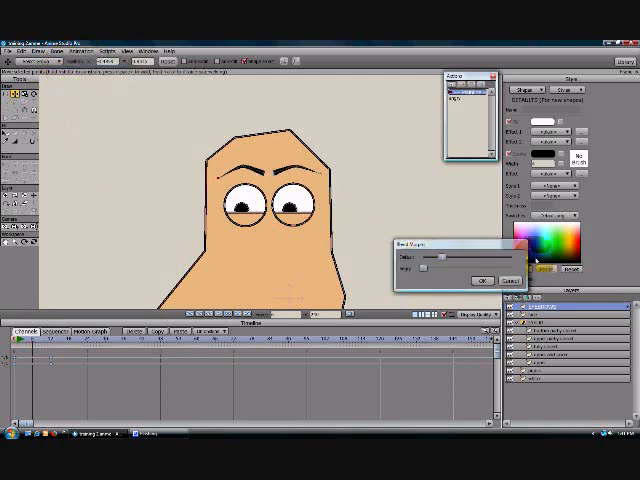
left_click(481, 280)
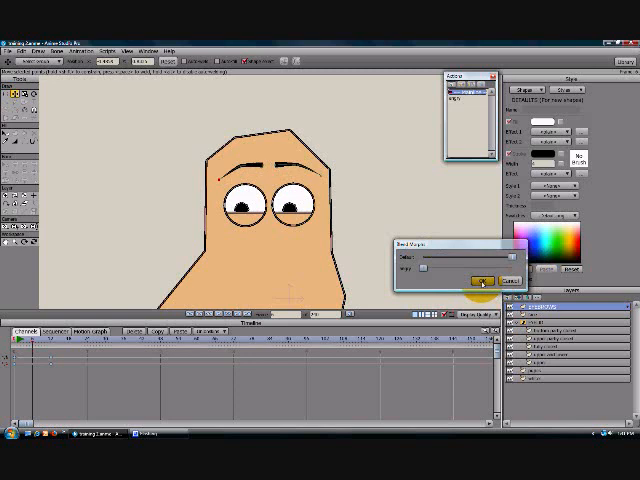
left_click(481, 279)
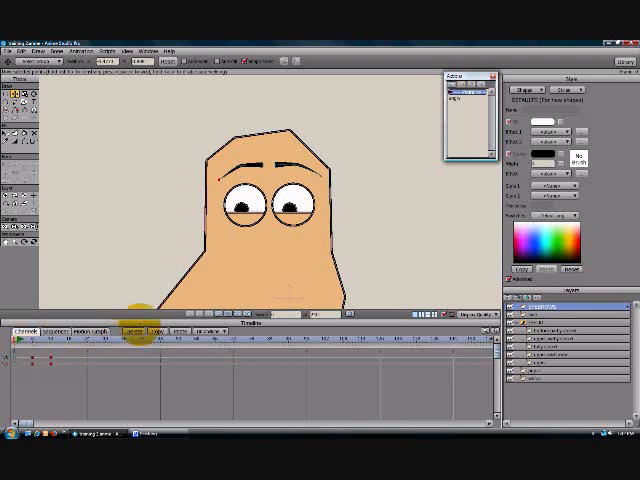
Clear the blended keys and create a new action named 'right raised'
left_click(88, 329)
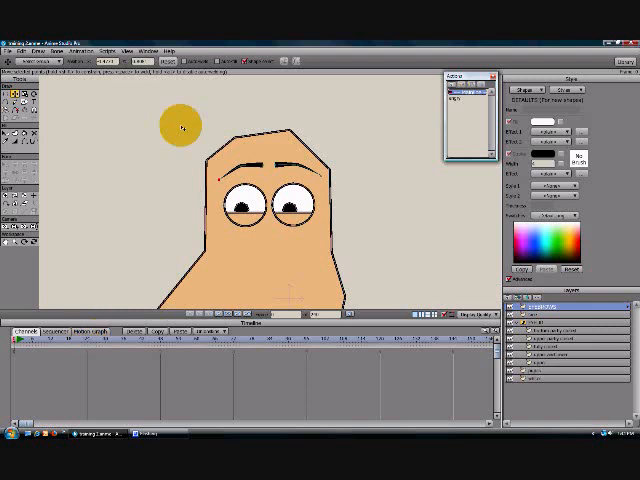
left_click_drag(177, 127, 197, 147)
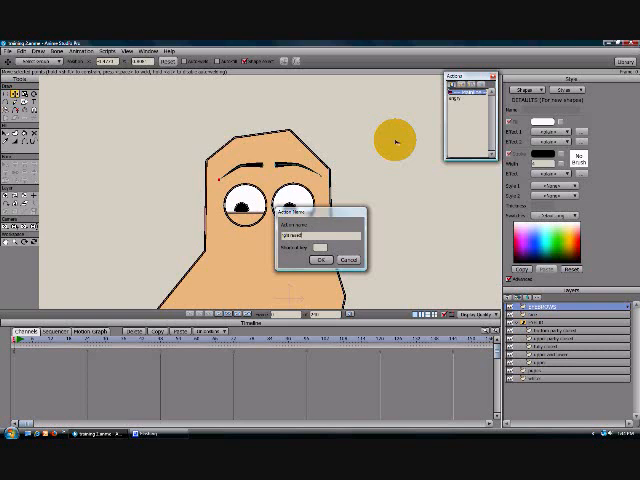
left_click(320, 260)
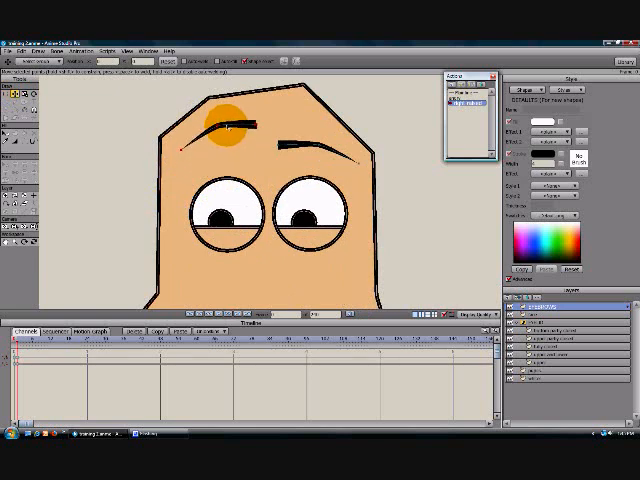
Drag the left-side eyebrow points upward with Transform Points
left_click_drag(218, 120, 383, 130)
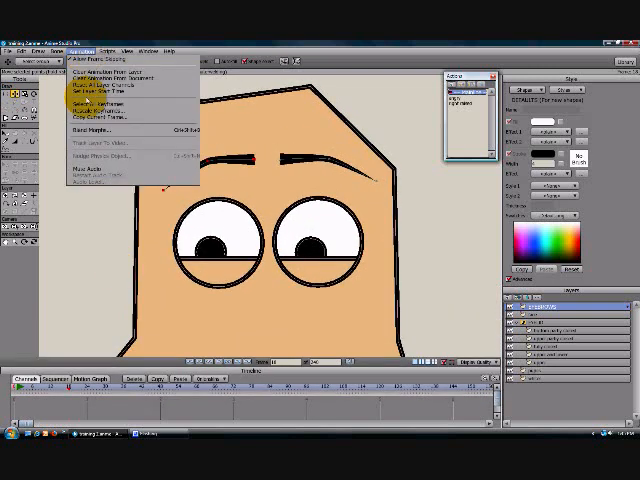
Open Blend Morphs to show Default, Angry and Right Raised eyebrow sliders
left_click(92, 129)
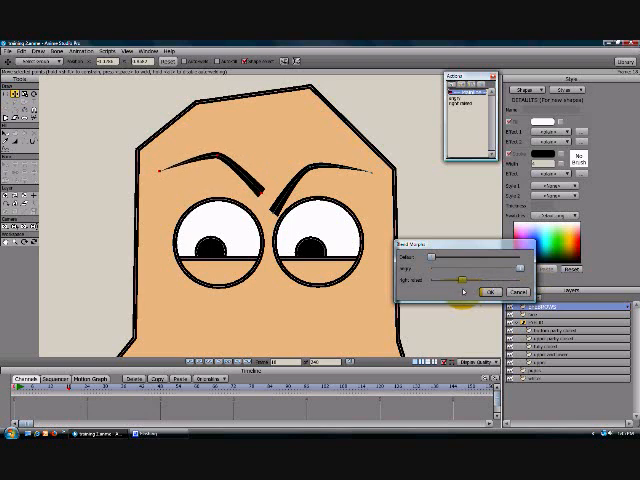
left_click(489, 291)
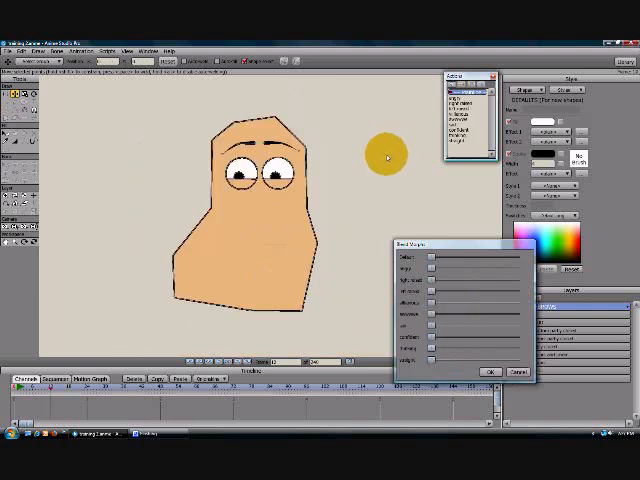
Reposition the Blend Morphs dialog and drag the Angry slider about halfway
left_click_drag(385, 155, 385, 215)
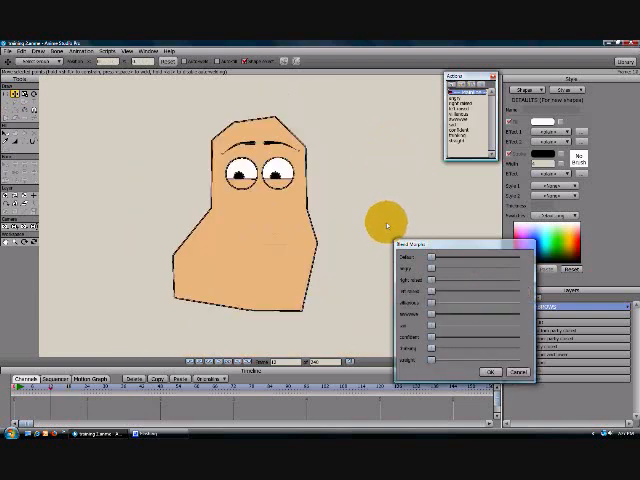
left_click_drag(388, 215, 440, 240)
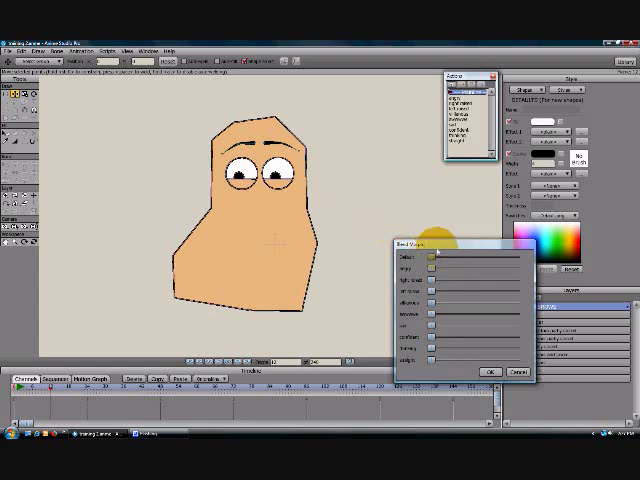
mouse_move(436, 227)
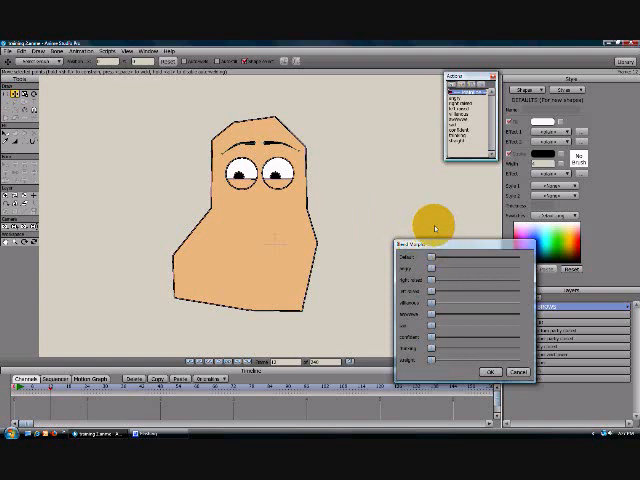
left_click_drag(435, 225, 375, 145)
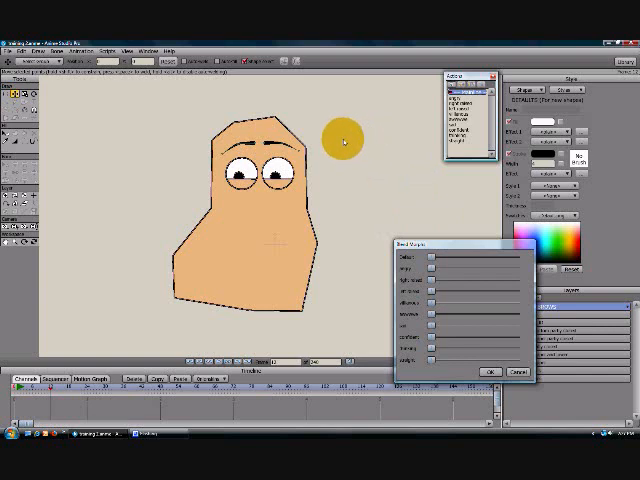
left_click_drag(340, 140, 295, 315)
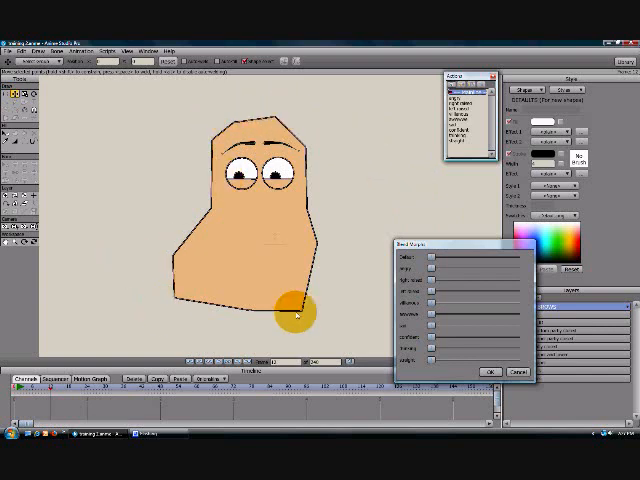
left_click_drag(296, 315, 143, 256)
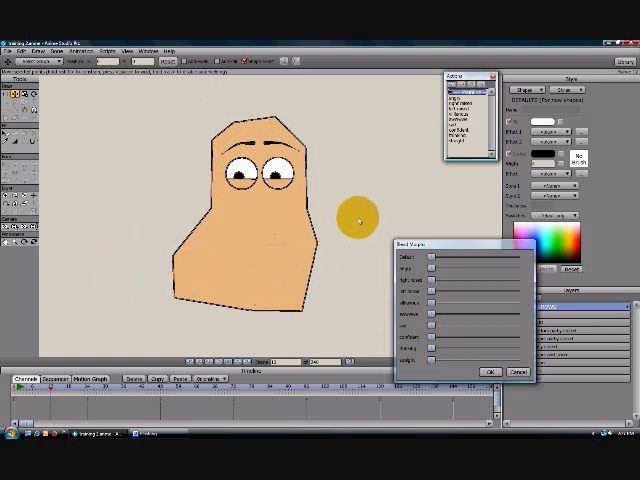
left_click_drag(353, 215, 268, 216)
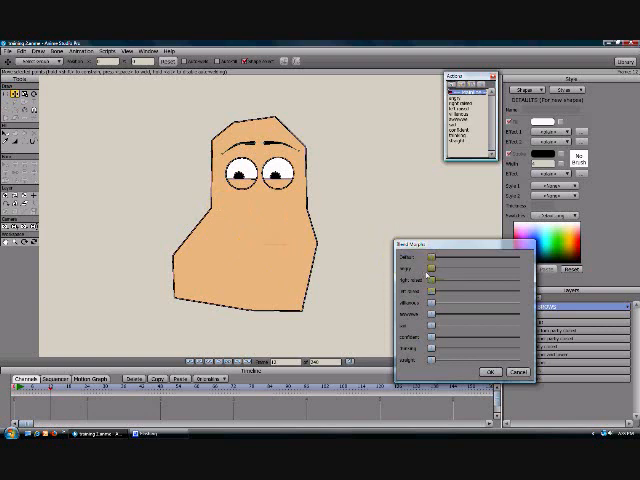
left_click_drag(432, 271, 475, 271)
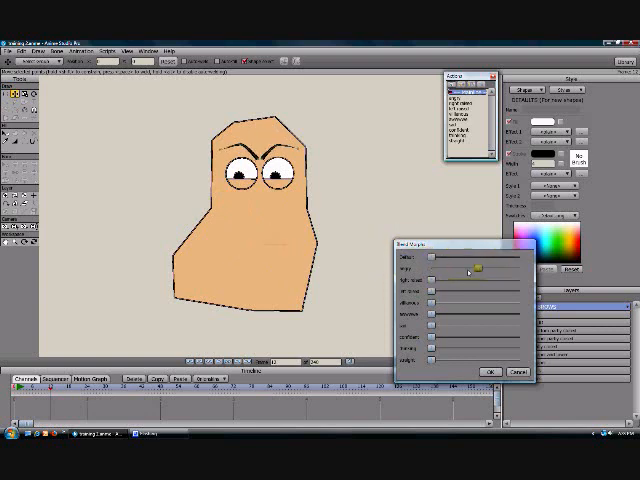